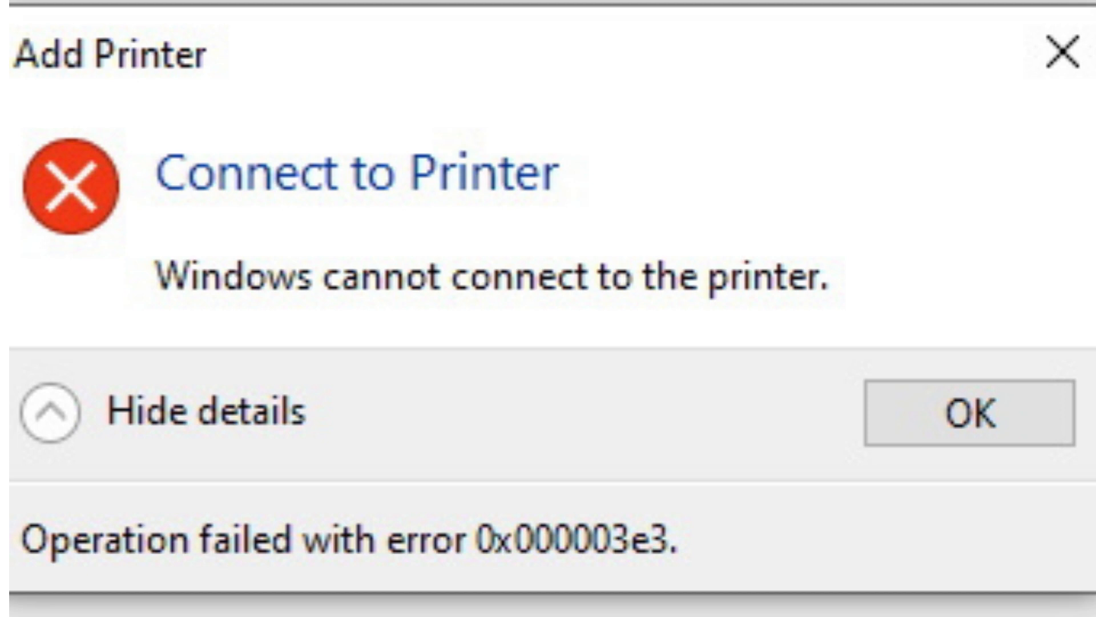
Dismiss the 'Windows cannot connect to the printer' error 0x000003e3 dialog with OK.
click(965, 416)
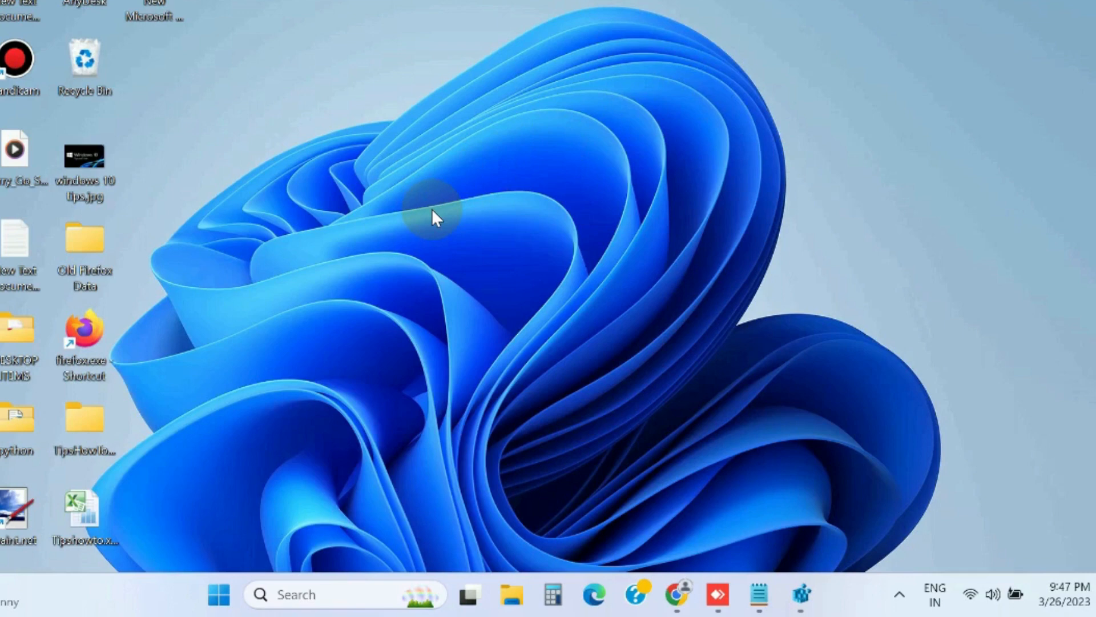
mouse_move(329, 594)
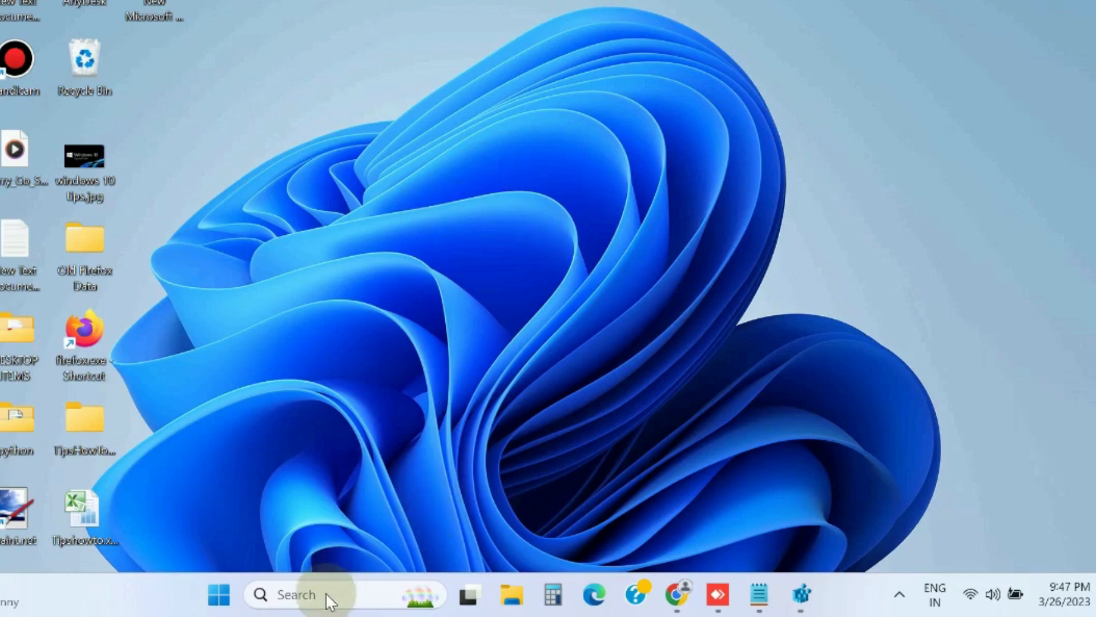
Launch Registry Editor from taskbar Search and approve the User Account Control prompt.
click(329, 594)
text(registry)
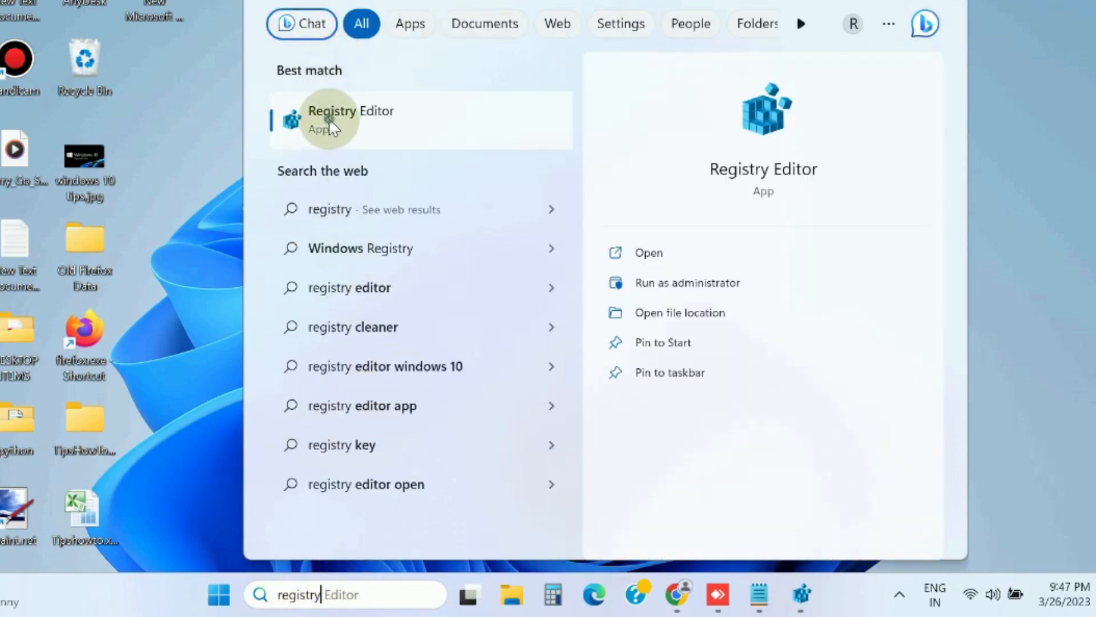
click(687, 282)
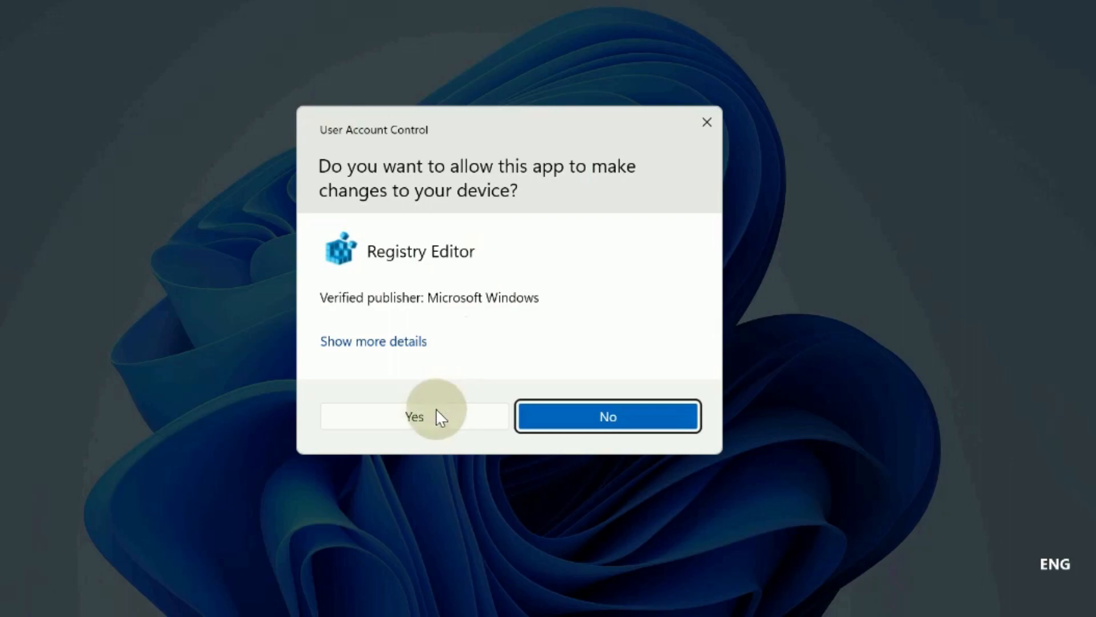
click(414, 415)
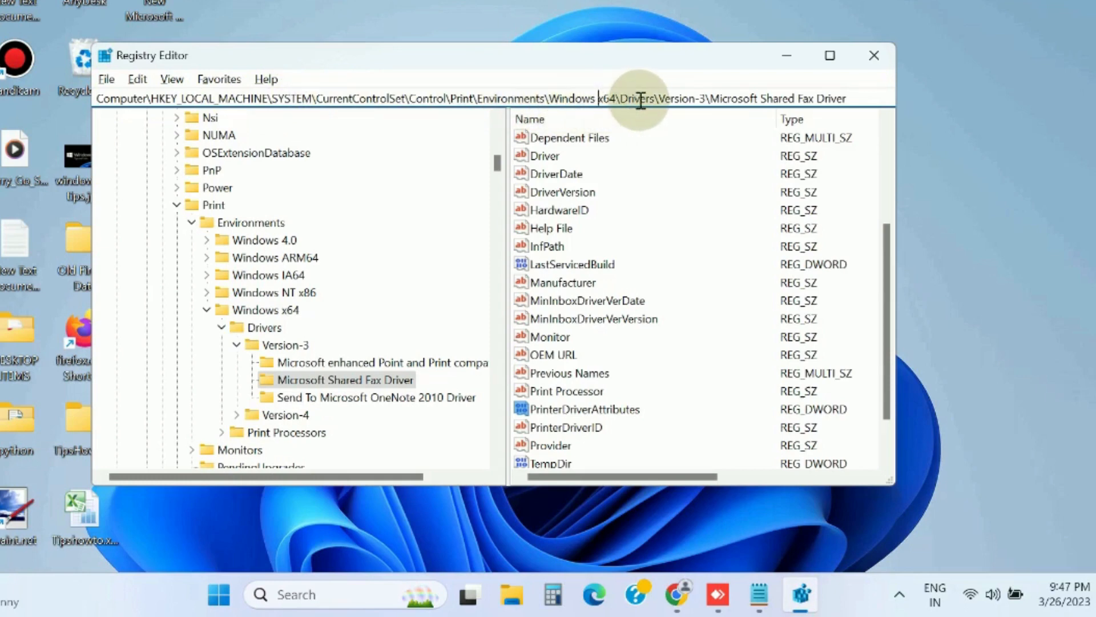
mouse_move(709, 99)
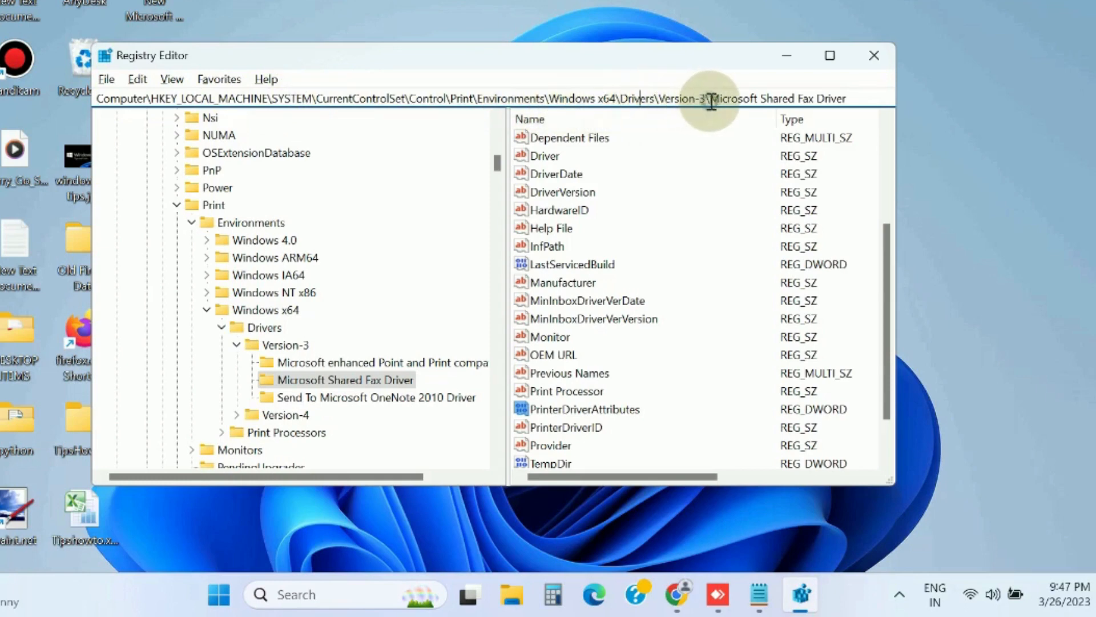
mouse_move(342, 299)
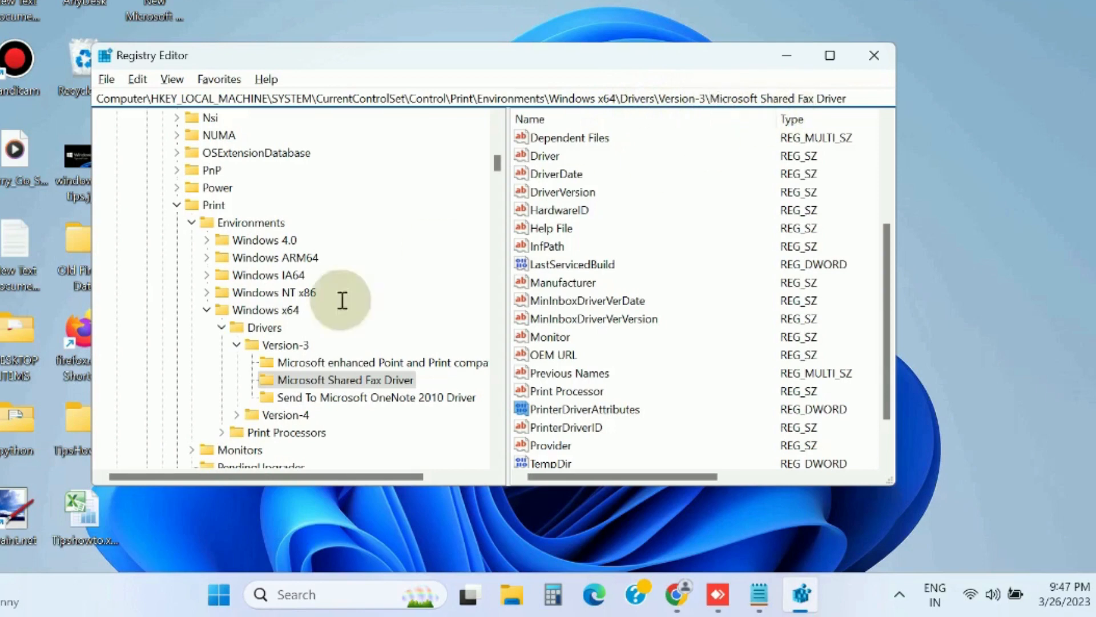
mouse_move(339, 398)
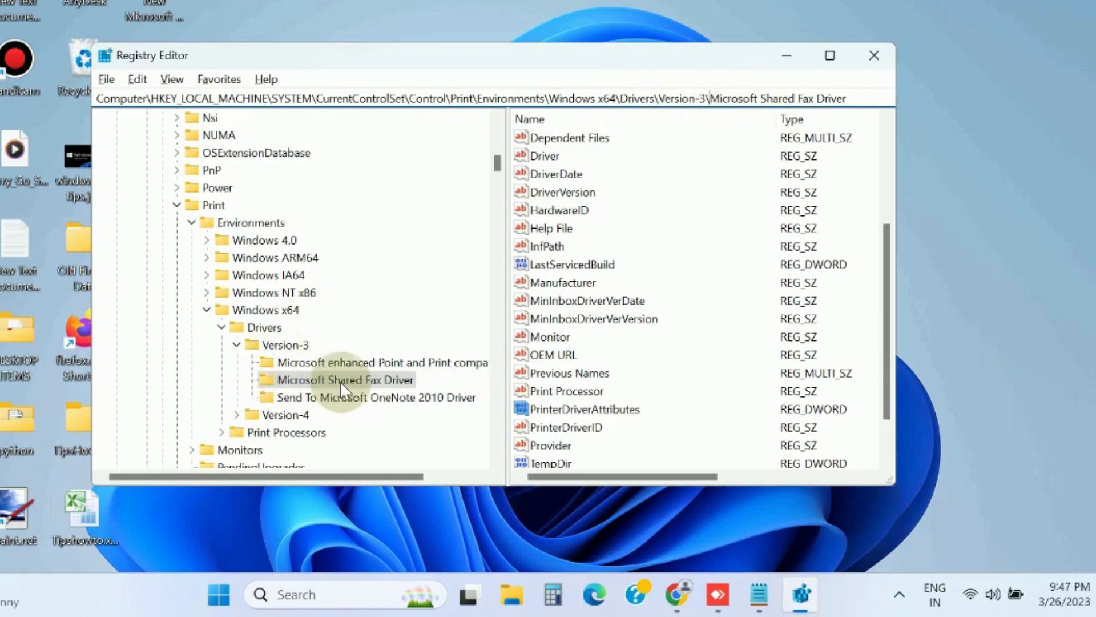
mouse_move(643, 395)
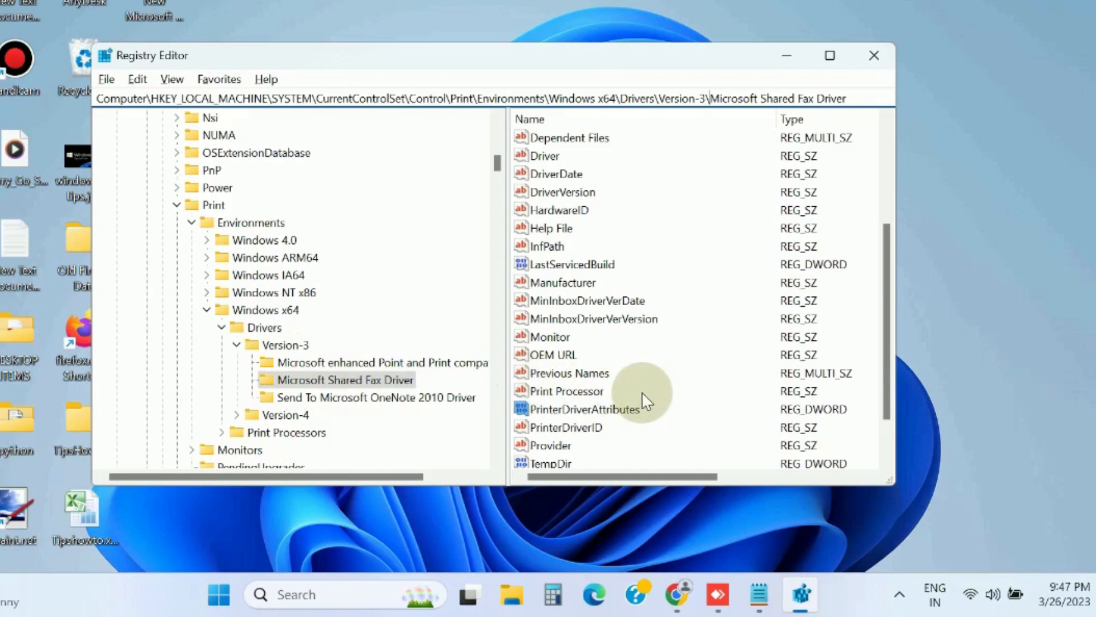
Set PrinterDriverAttributes under Microsoft Shared Fax Driver (Version-3) to 1.
scroll(down, 3)
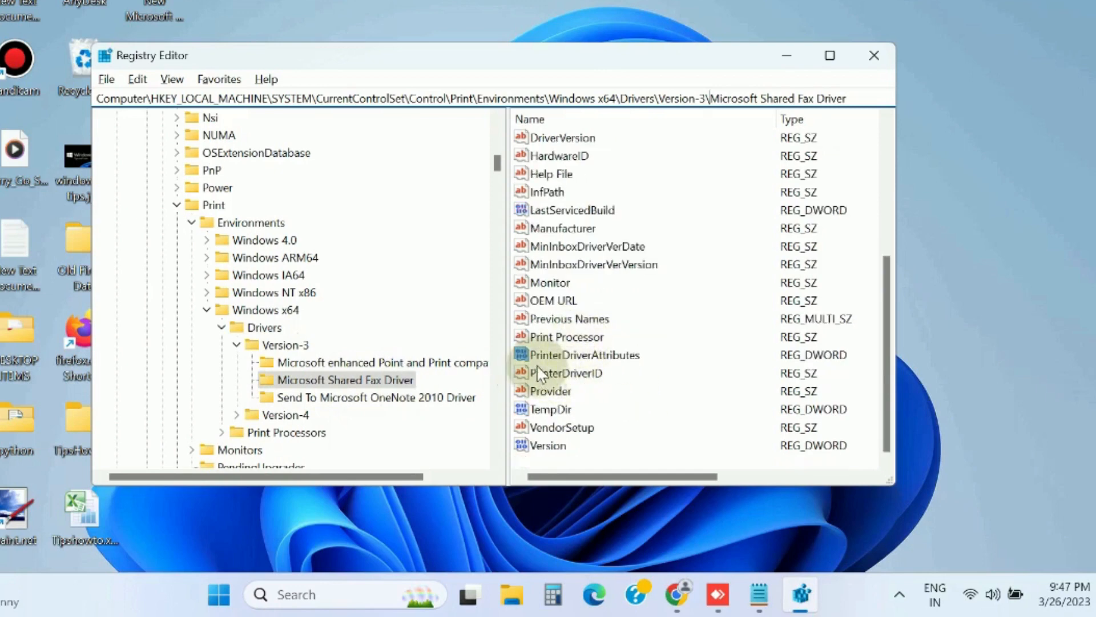
double_click(583, 354)
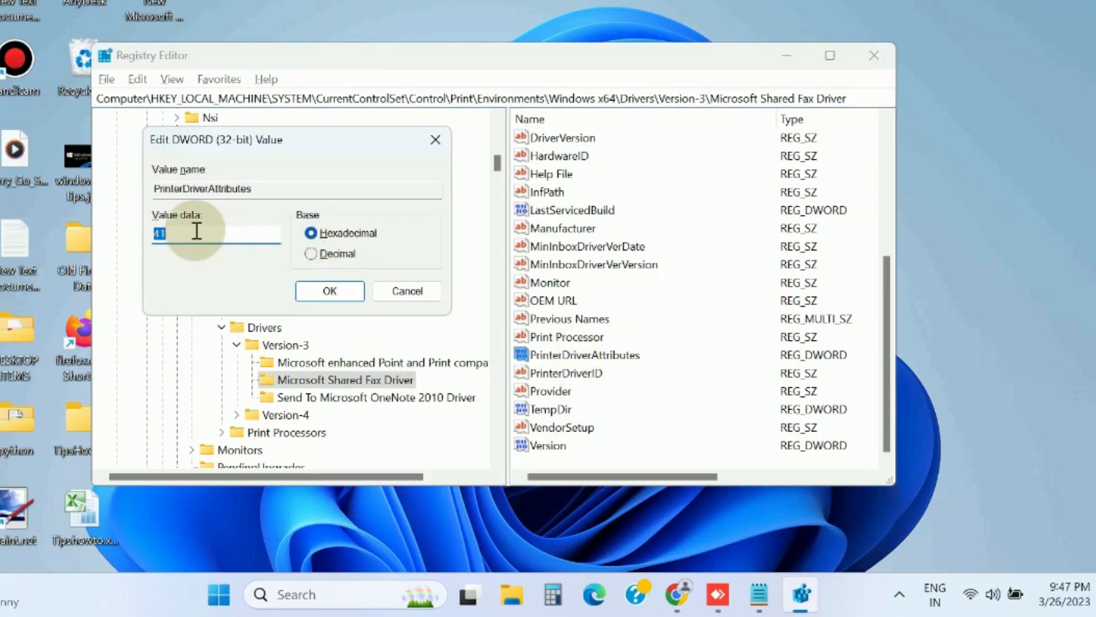
text(1)
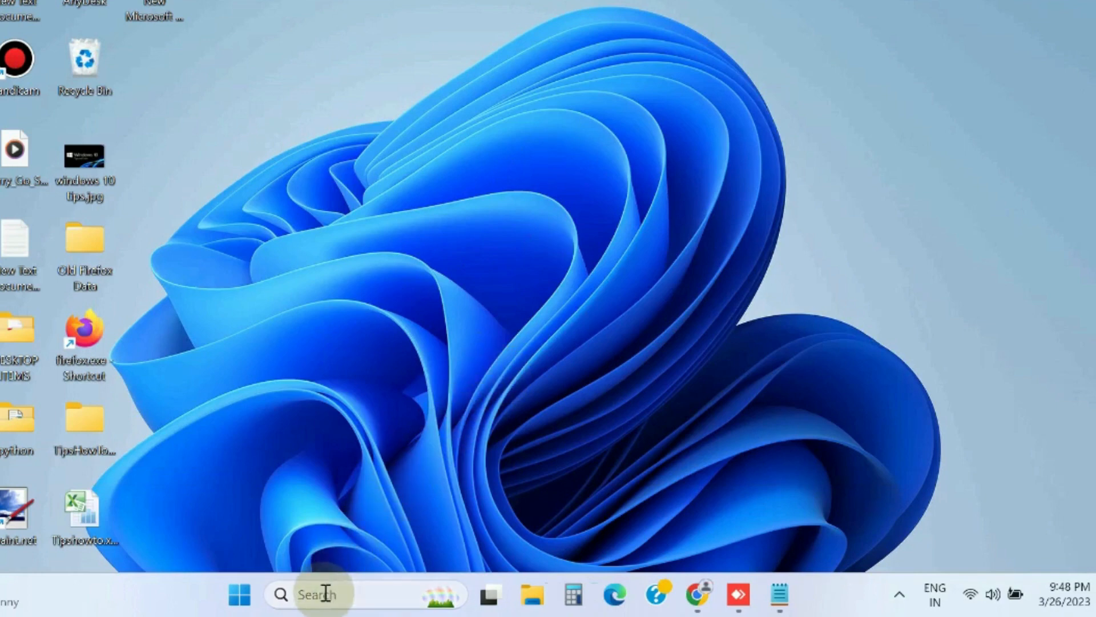
Search for 'services' and launch the Services app from Best match.
text(services)
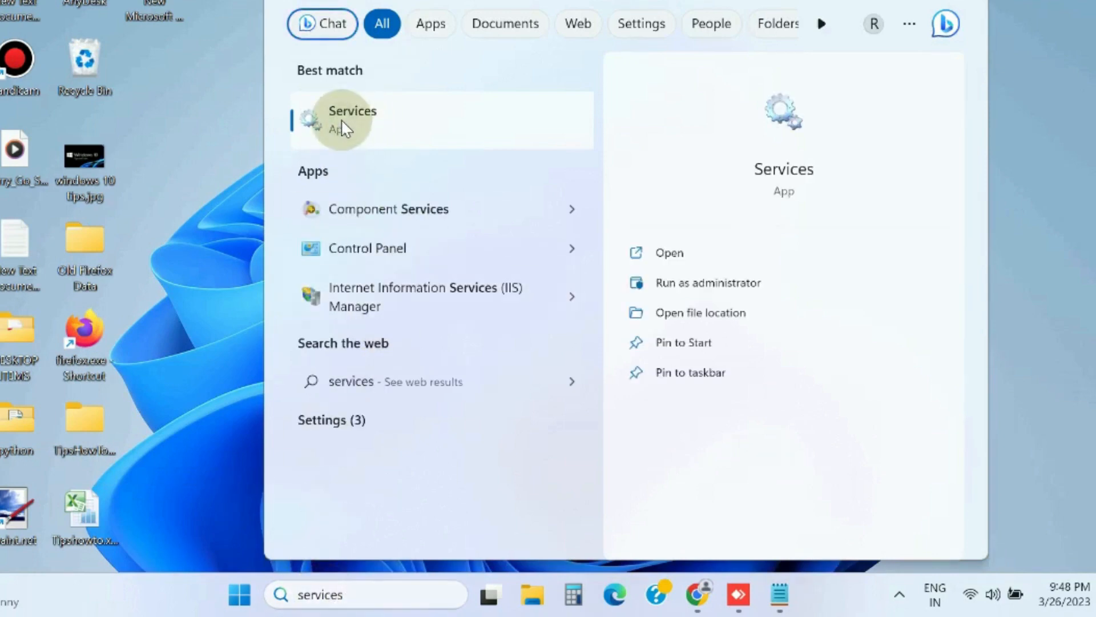
click(353, 118)
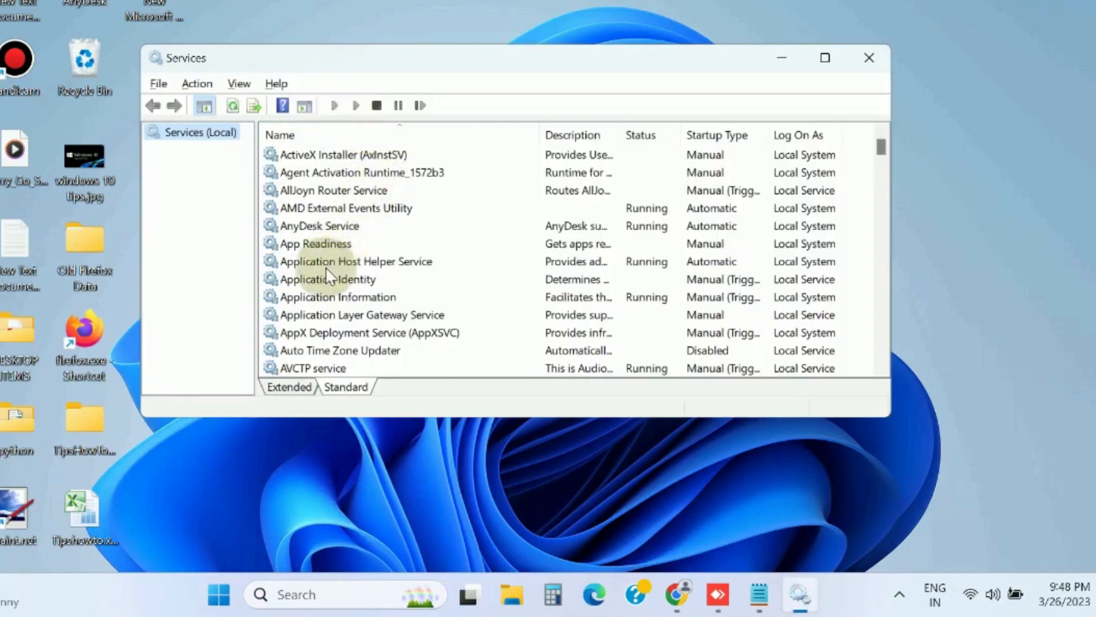
Locate the Print Spooler service in the list and restart it.
scroll(down, 3)
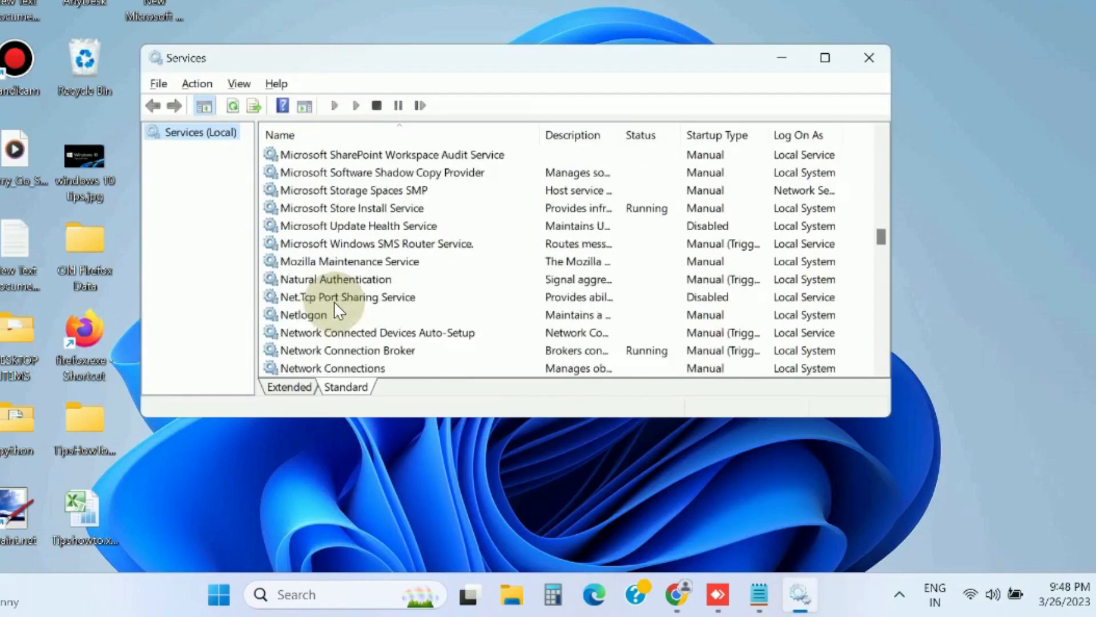
scroll(down, 3)
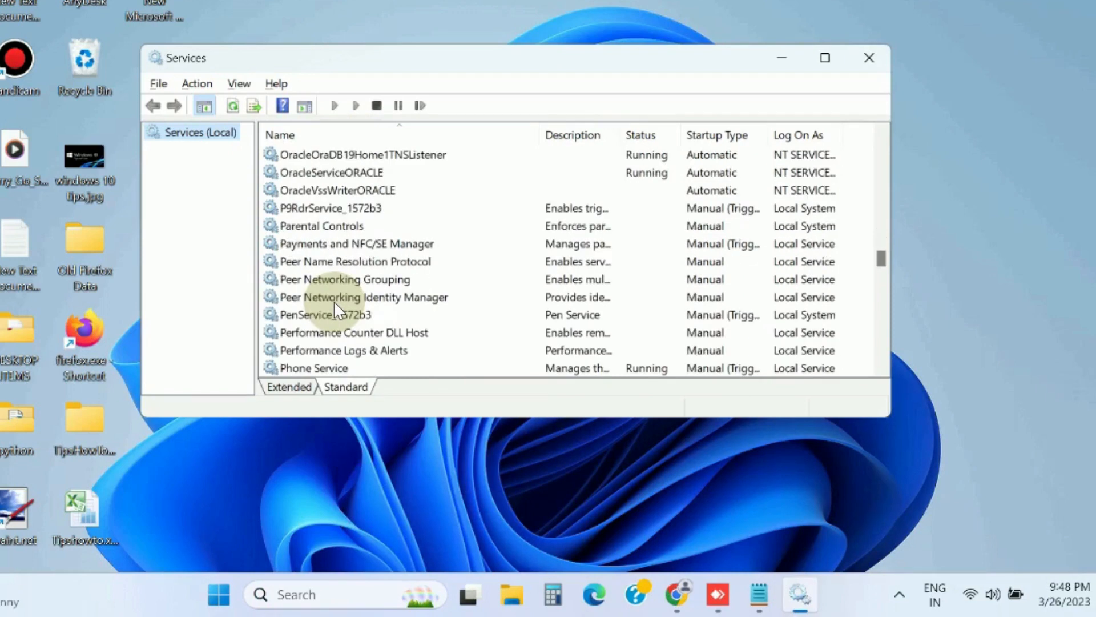
mouse_move(315, 346)
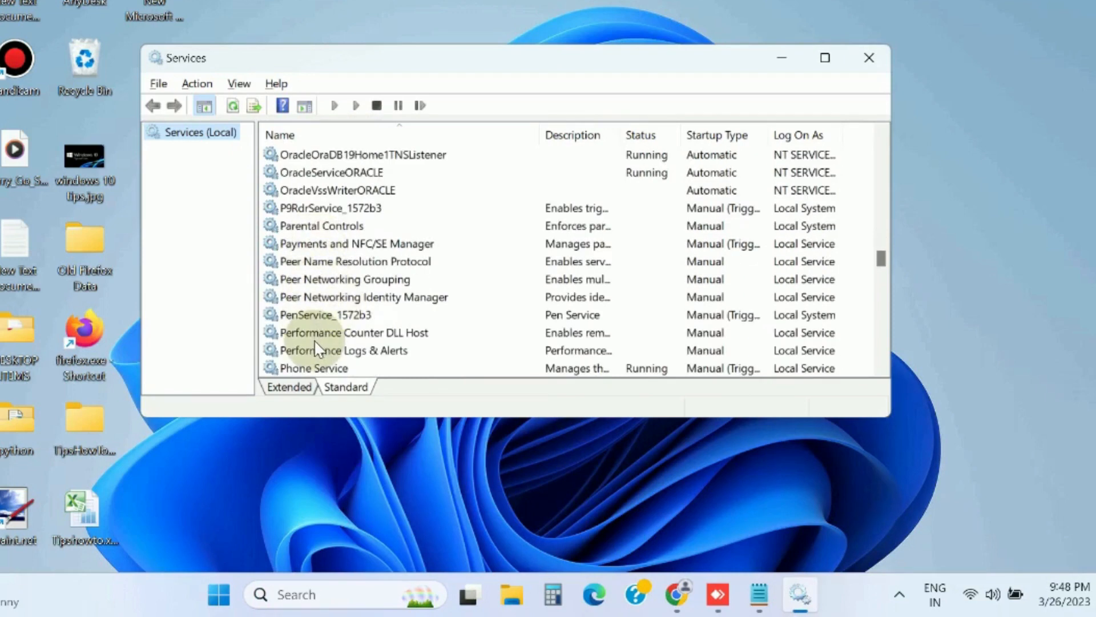
scroll(down, 3)
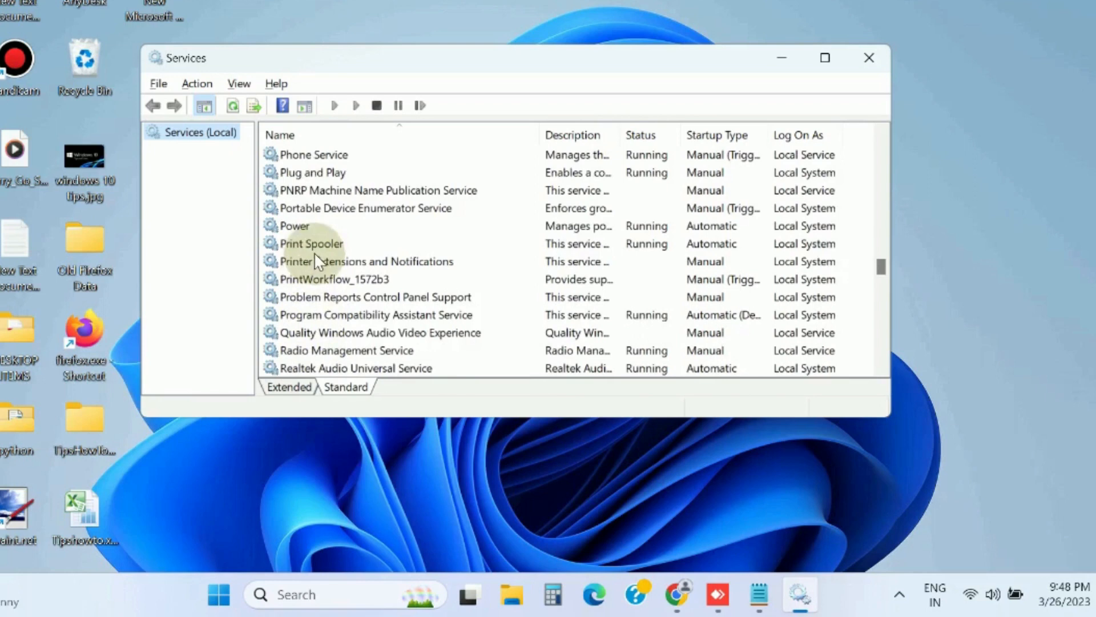
click(311, 242)
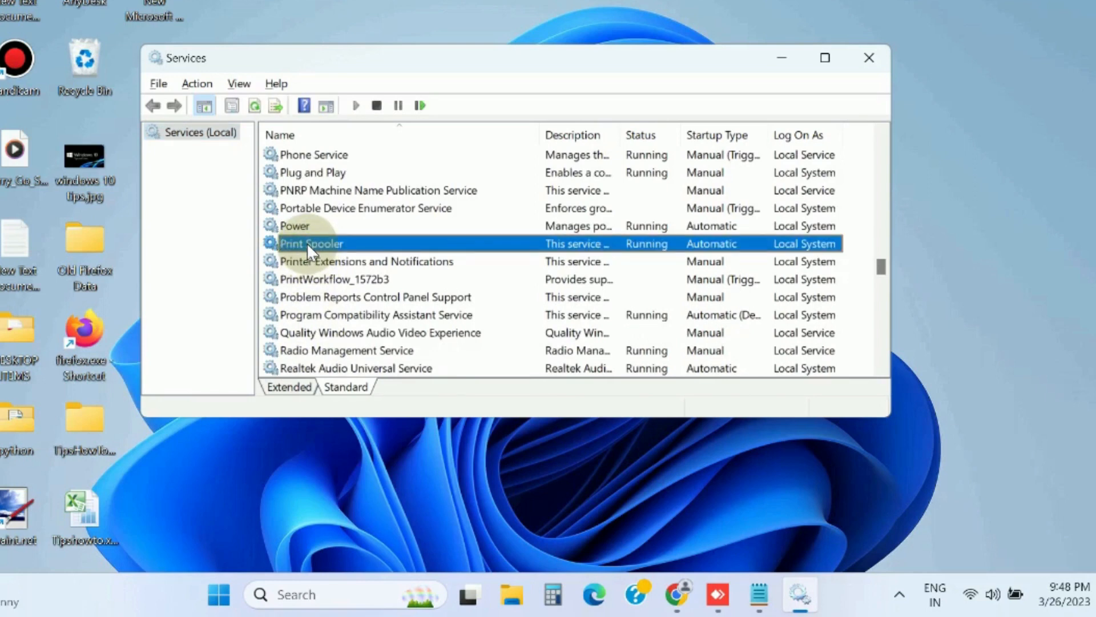
right_click(310, 242)
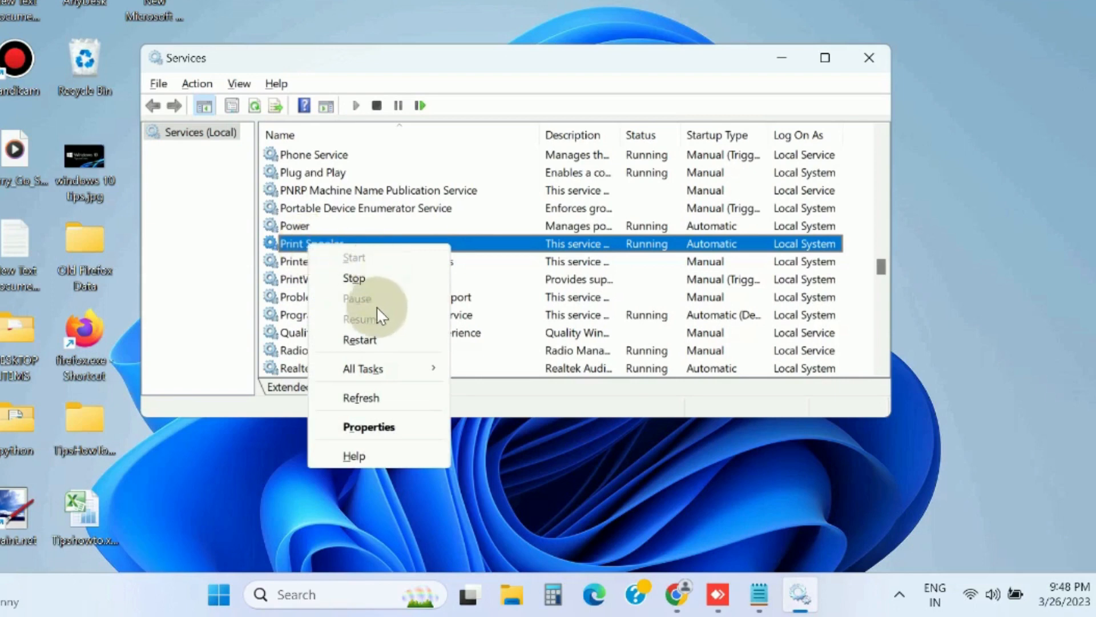
mouse_move(359, 340)
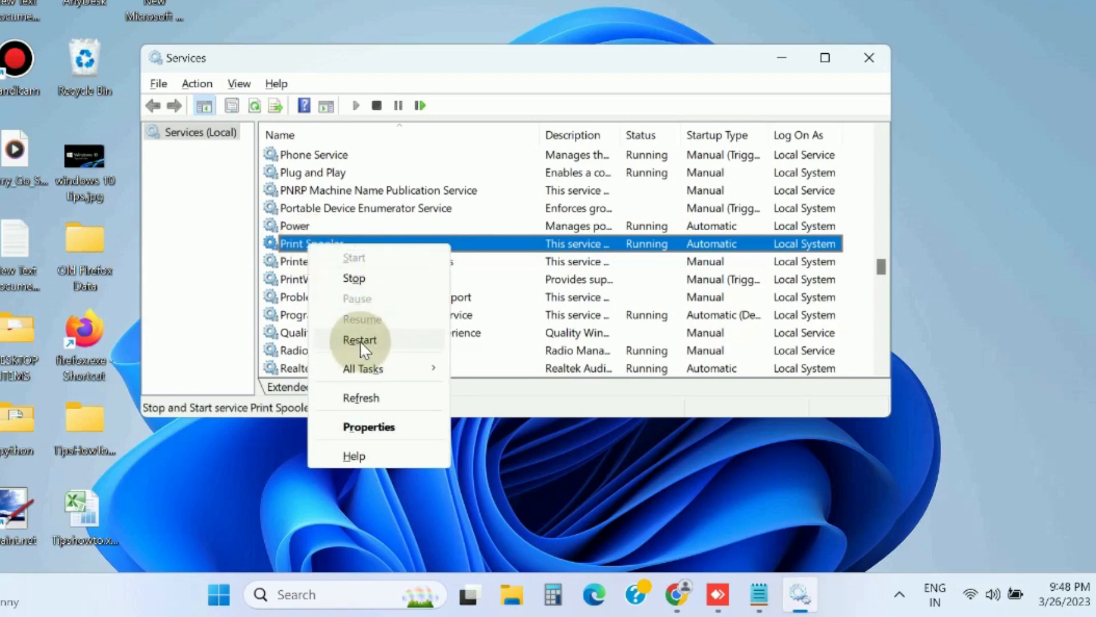
click(359, 340)
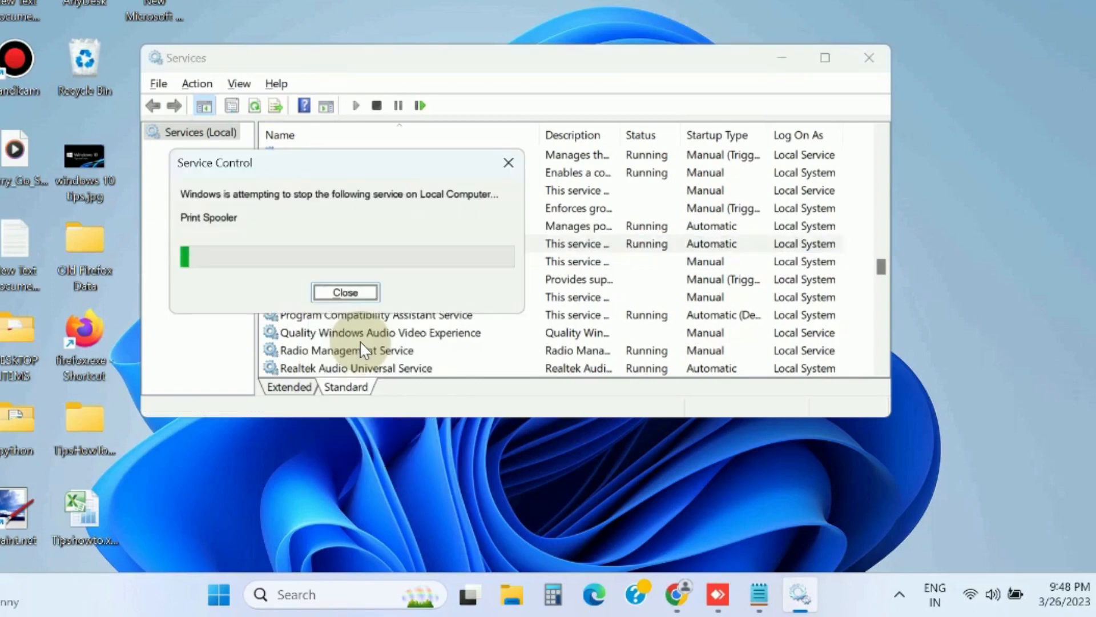
click(345, 291)
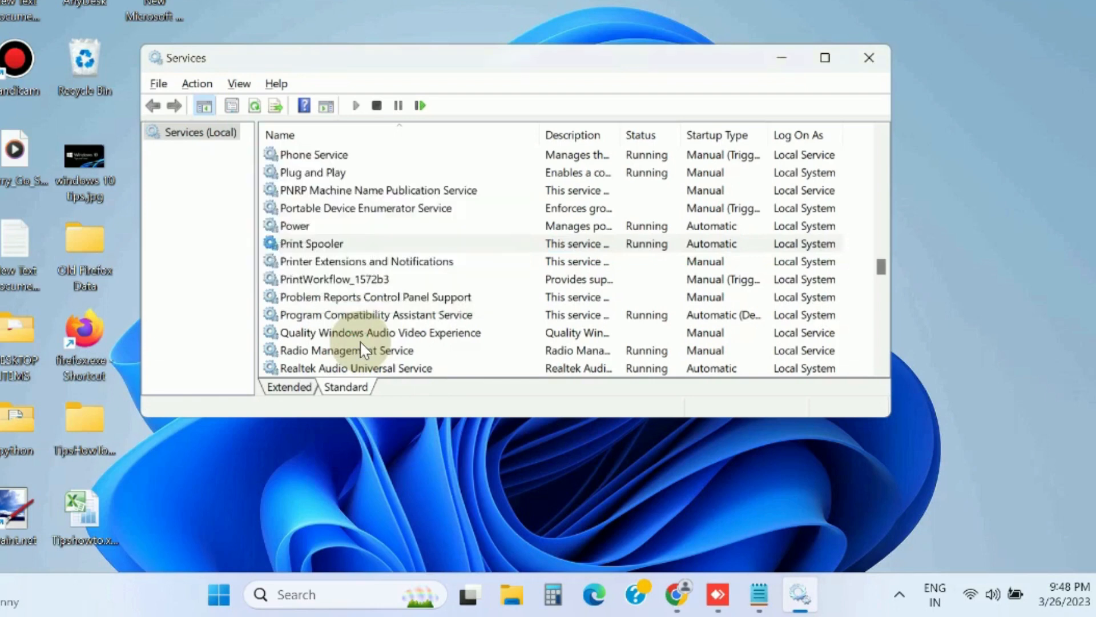
Set Print Spooler's startup type to Automatic in its Properties and close Services.
click(311, 243)
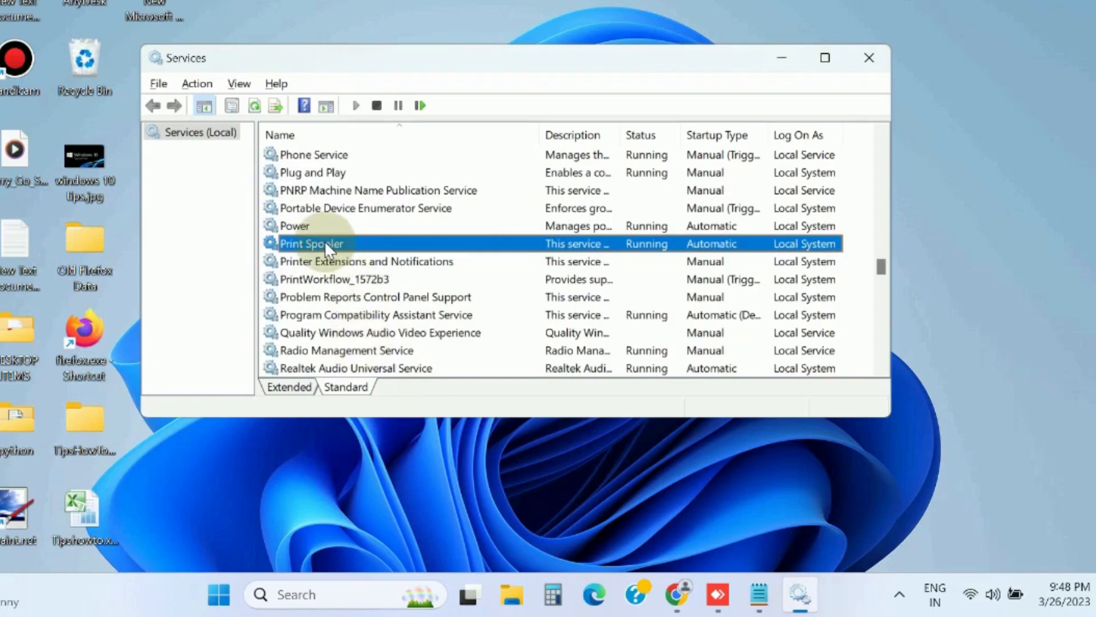
double_click(311, 243)
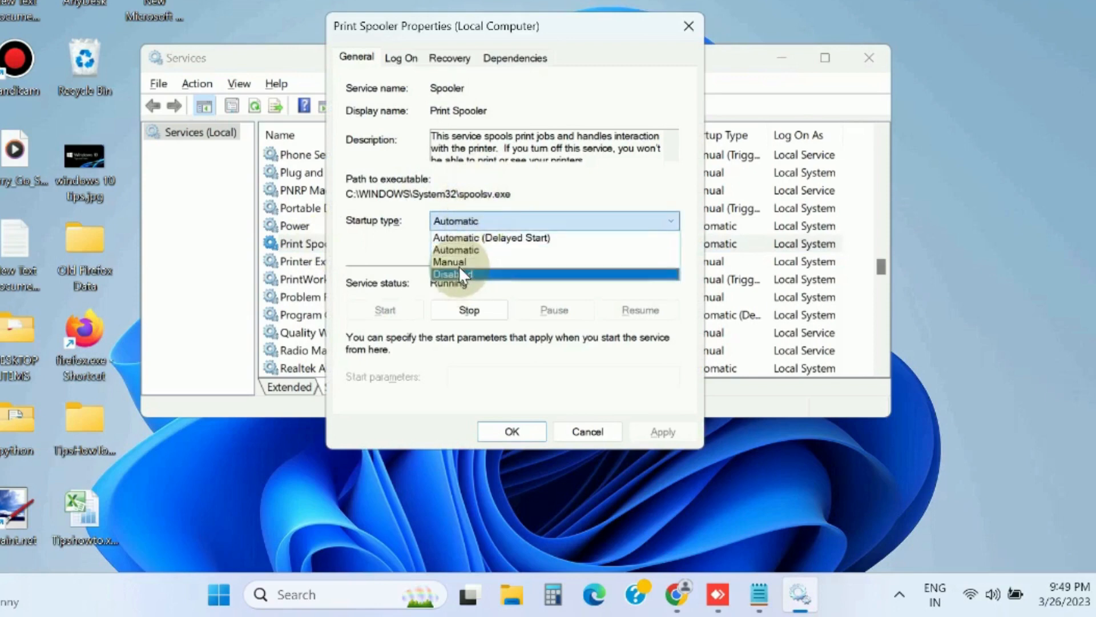
mouse_move(456, 250)
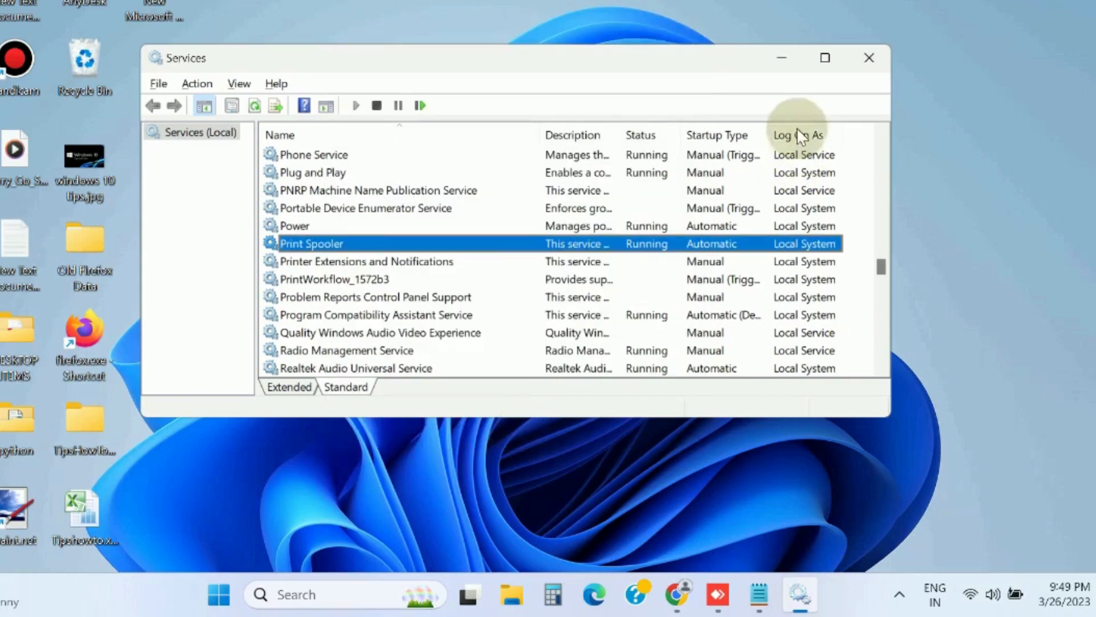
click(869, 57)
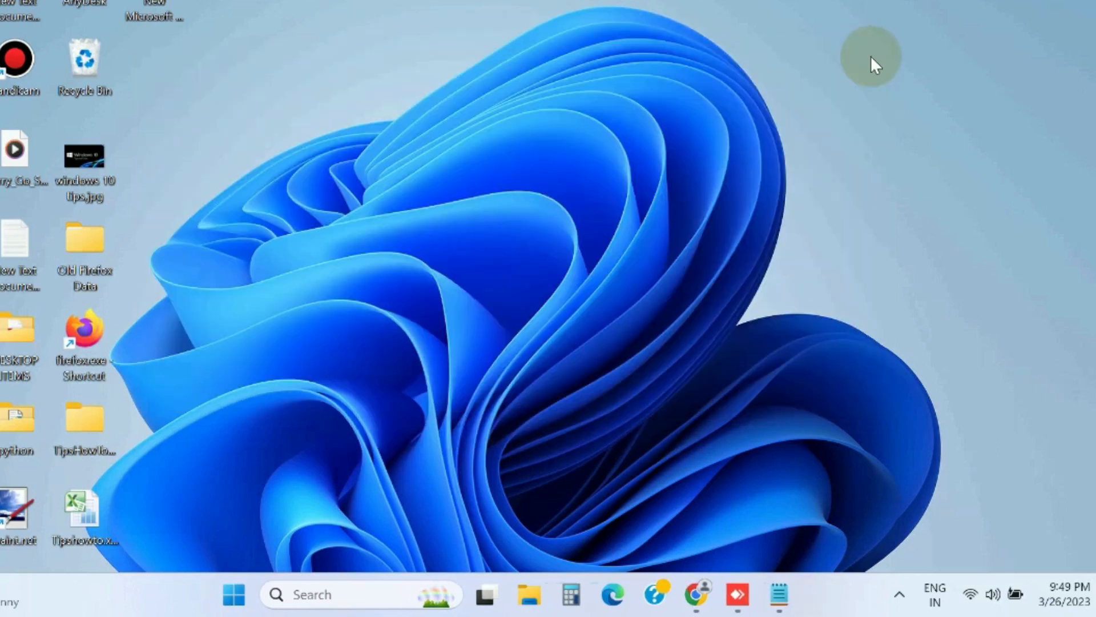
mouse_move(363, 437)
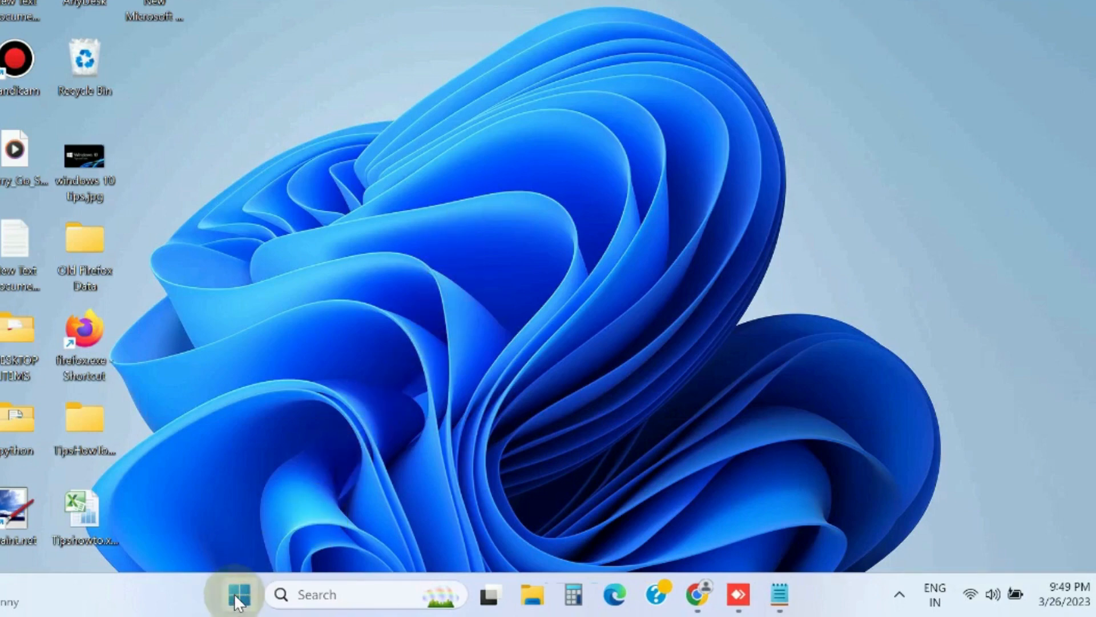
Open Windows Settings from the Start button menu and scroll the System page toward Troubleshoot.
right_click(238, 593)
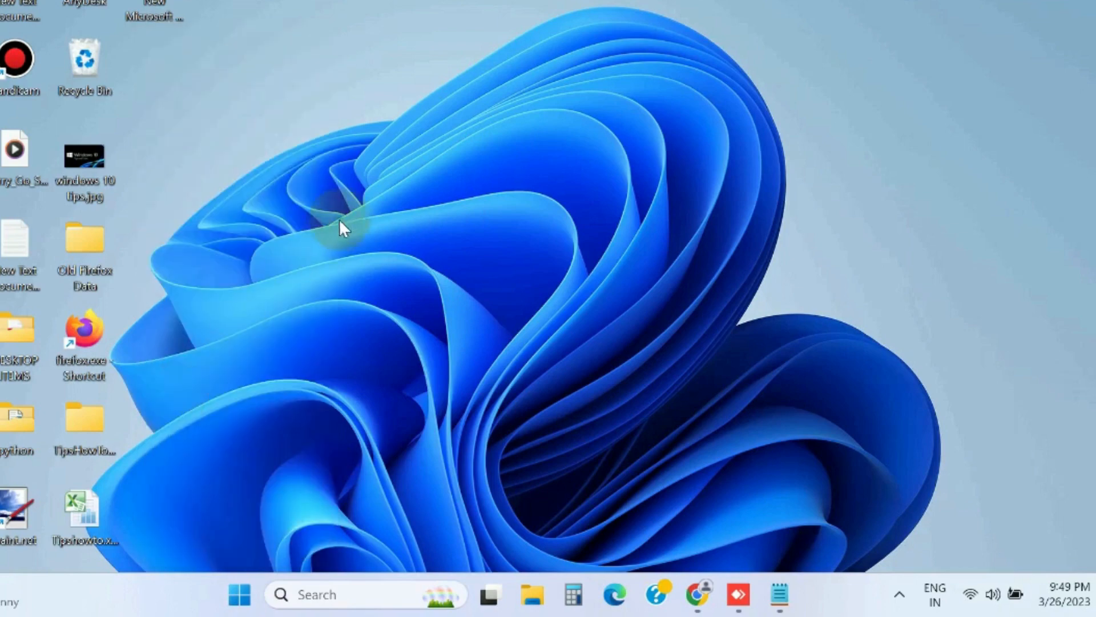
click(799, 593)
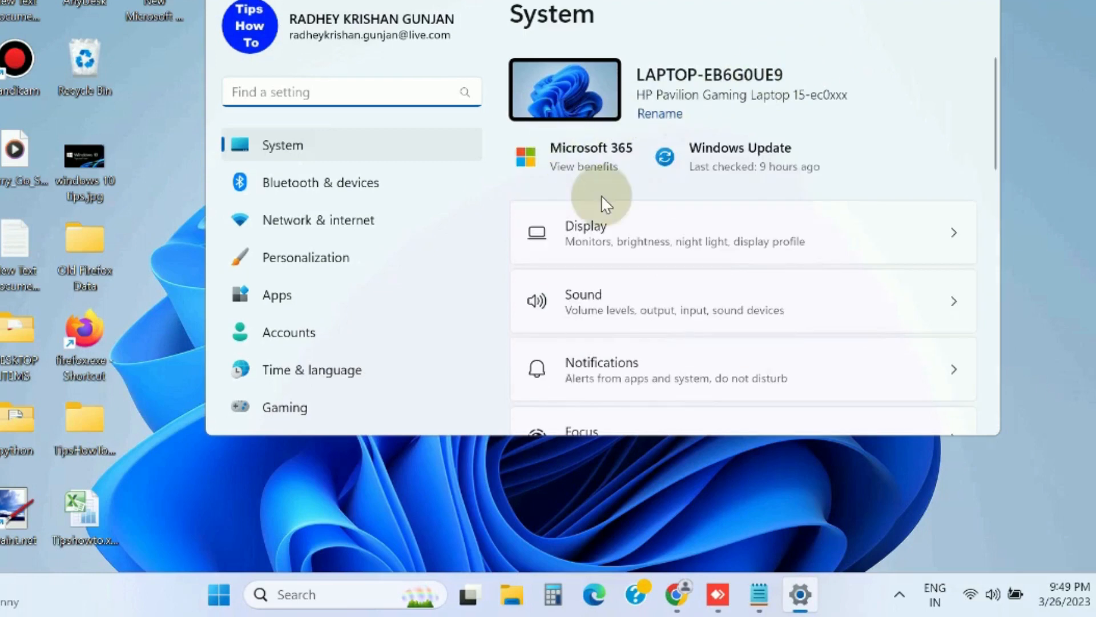
mouse_move(597, 286)
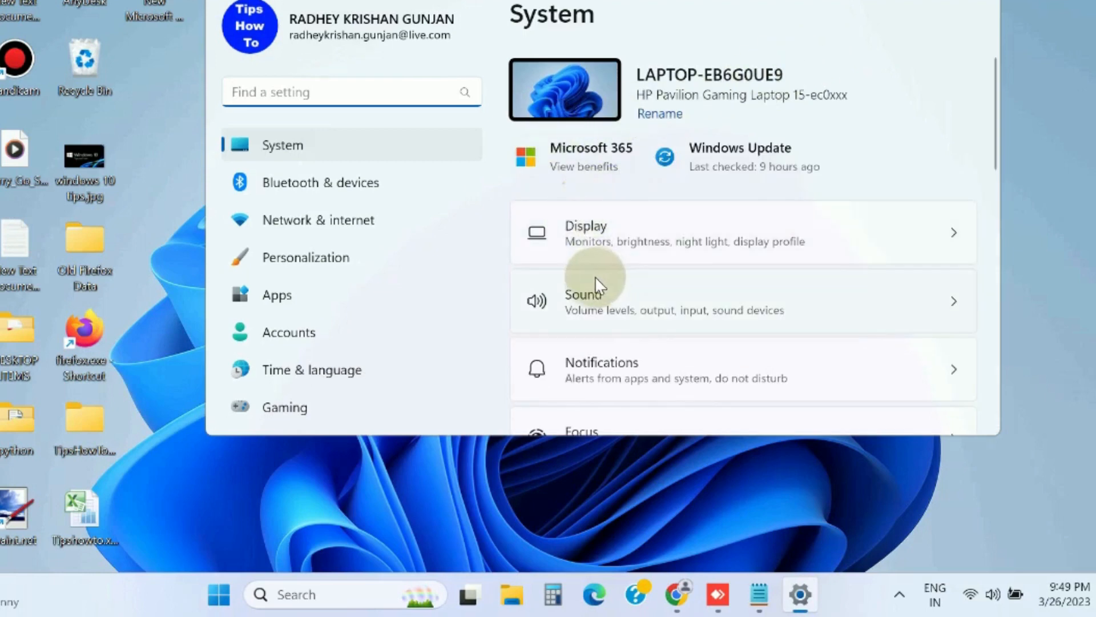
mouse_move(643, 303)
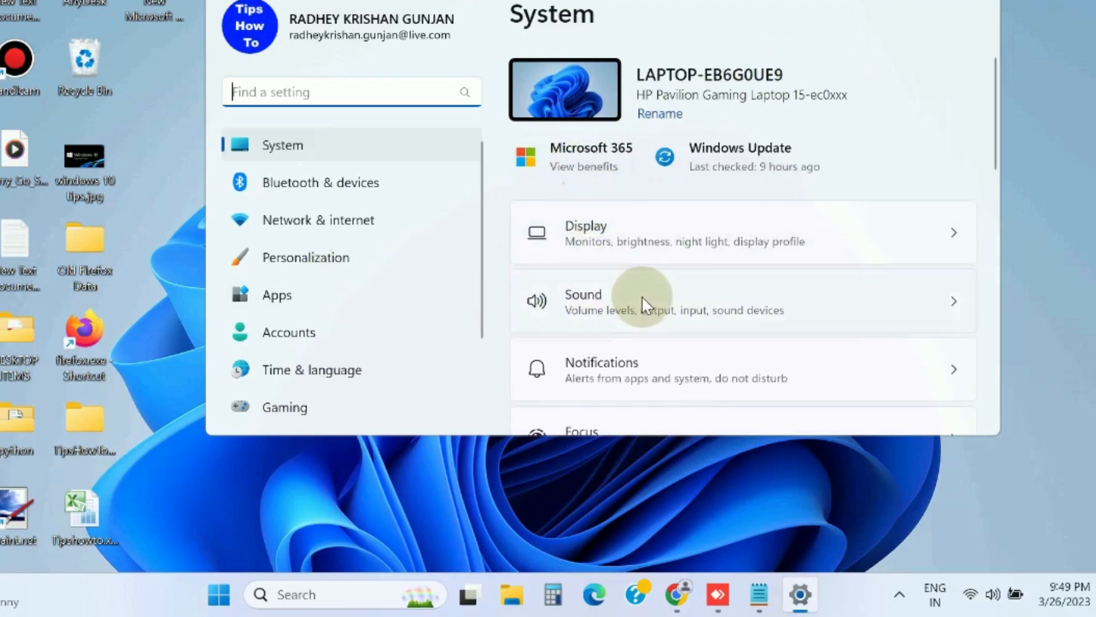
scroll(down, 3)
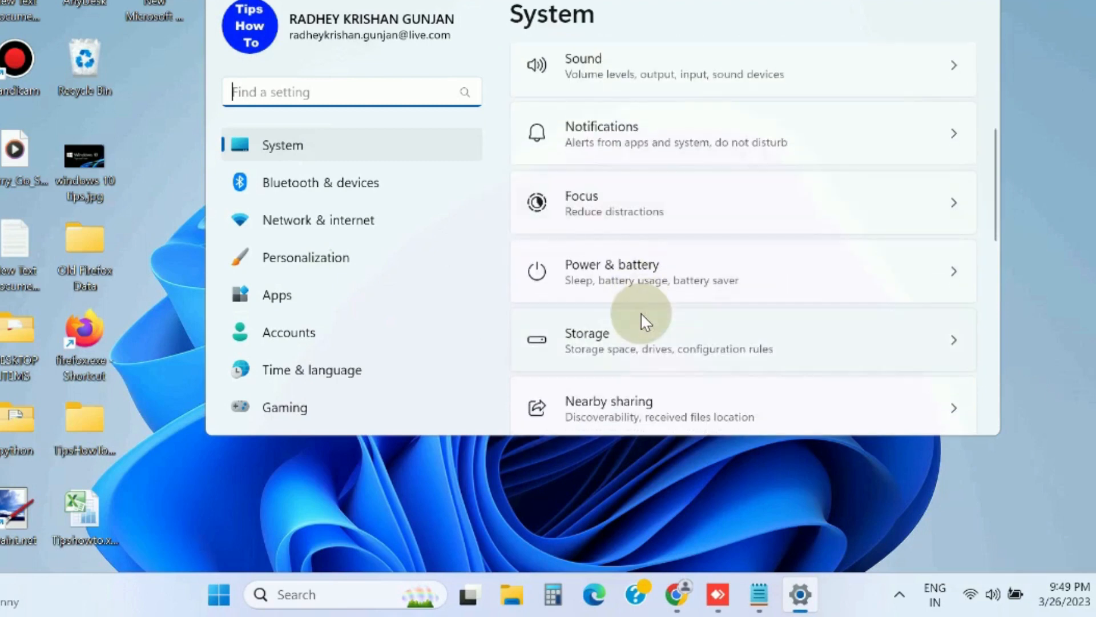
scroll(down, 3)
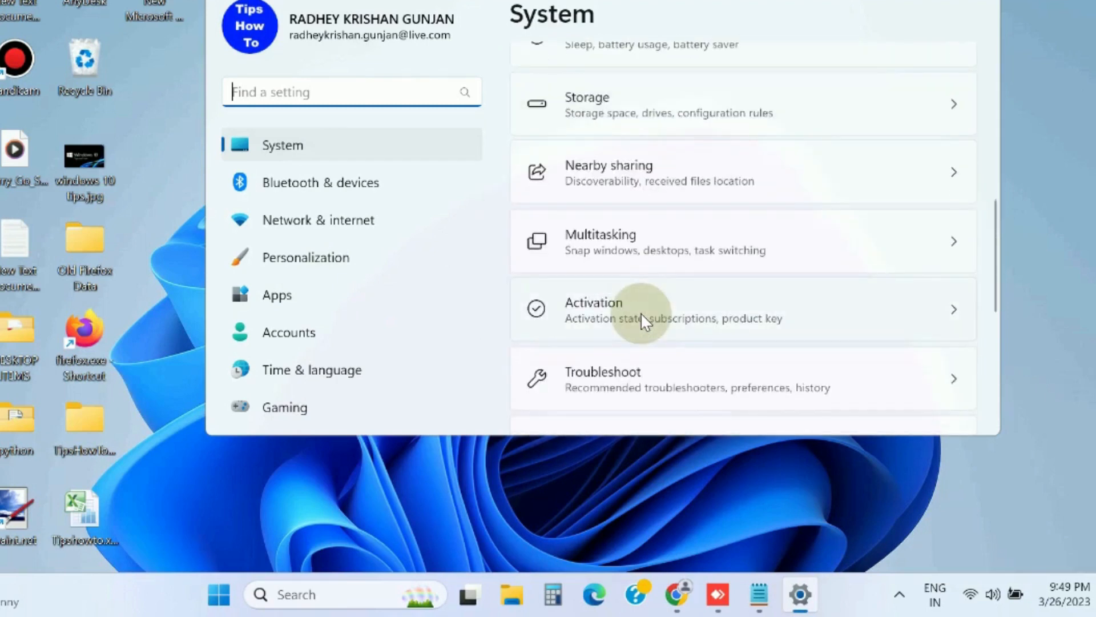
scroll(down, 3)
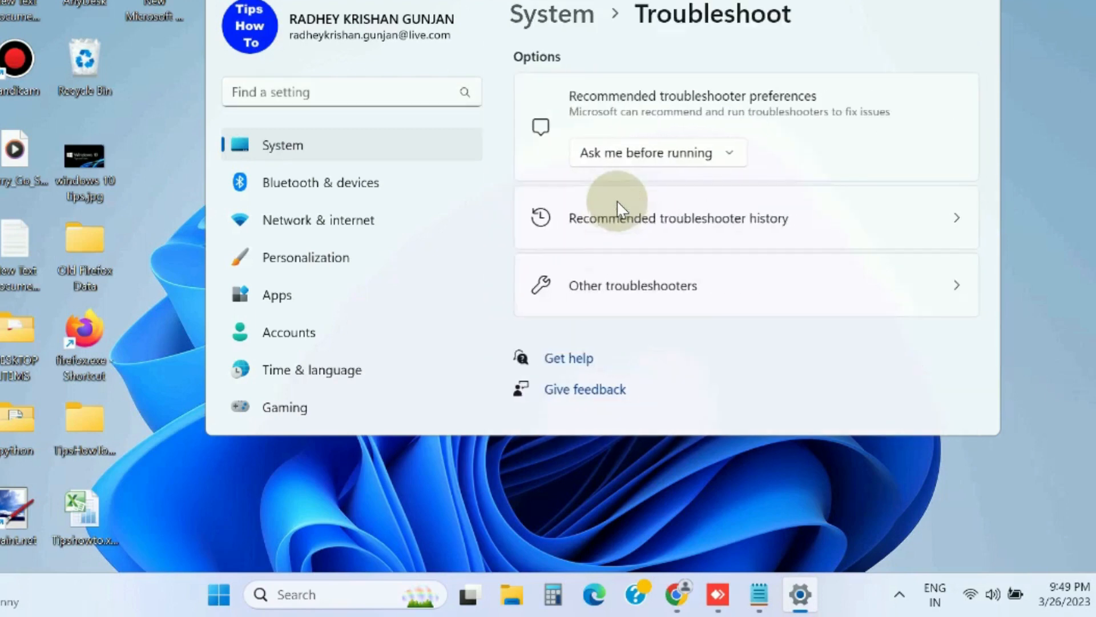
mouse_move(648, 296)
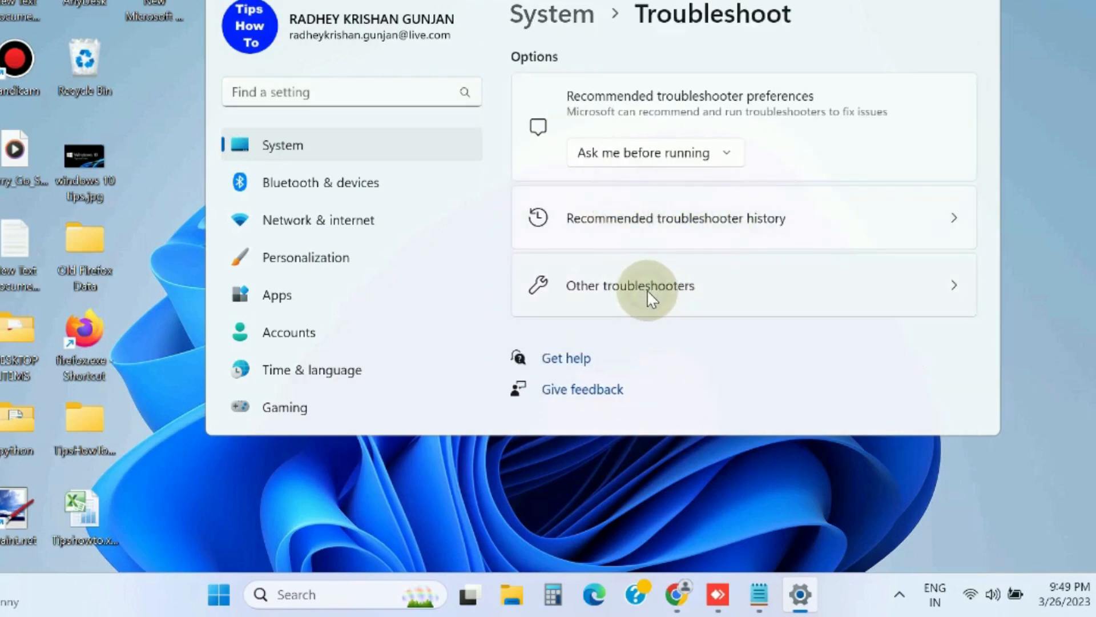
Run the Printer troubleshooter from the Other troubleshooters list.
click(629, 285)
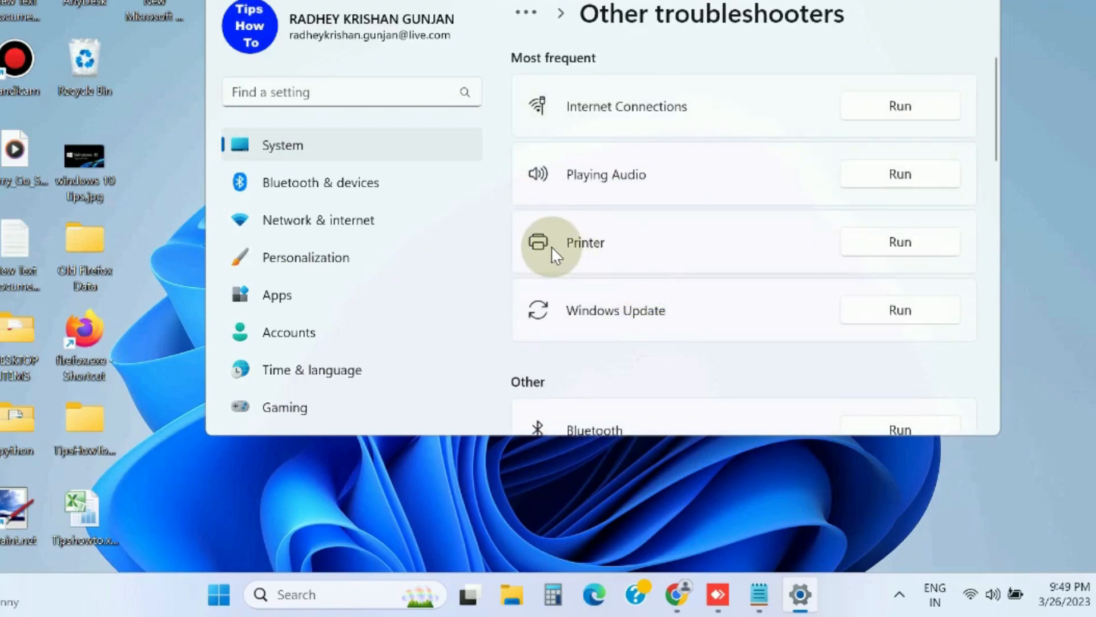
mouse_move(900, 242)
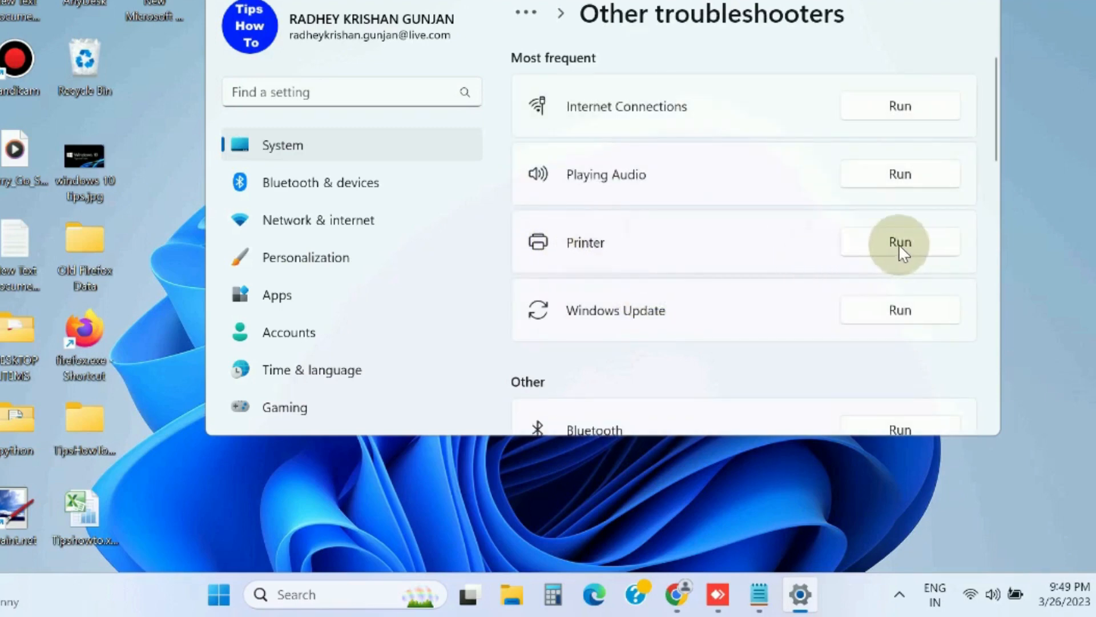
click(900, 242)
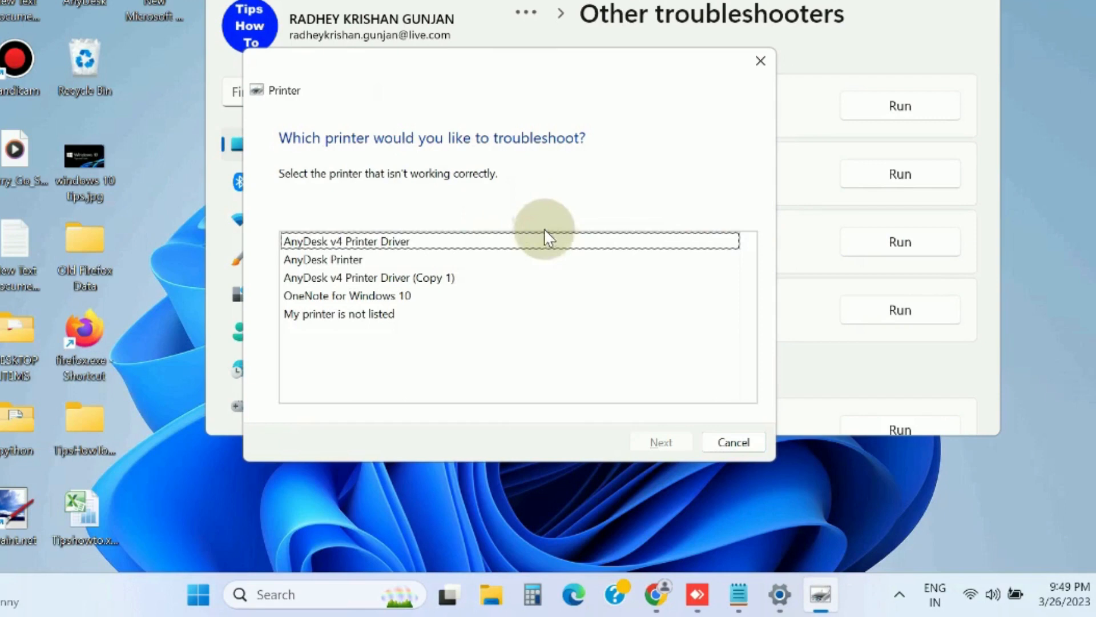
Select OneNote for Windows 10 as the printer to troubleshoot and continue with Next.
click(322, 259)
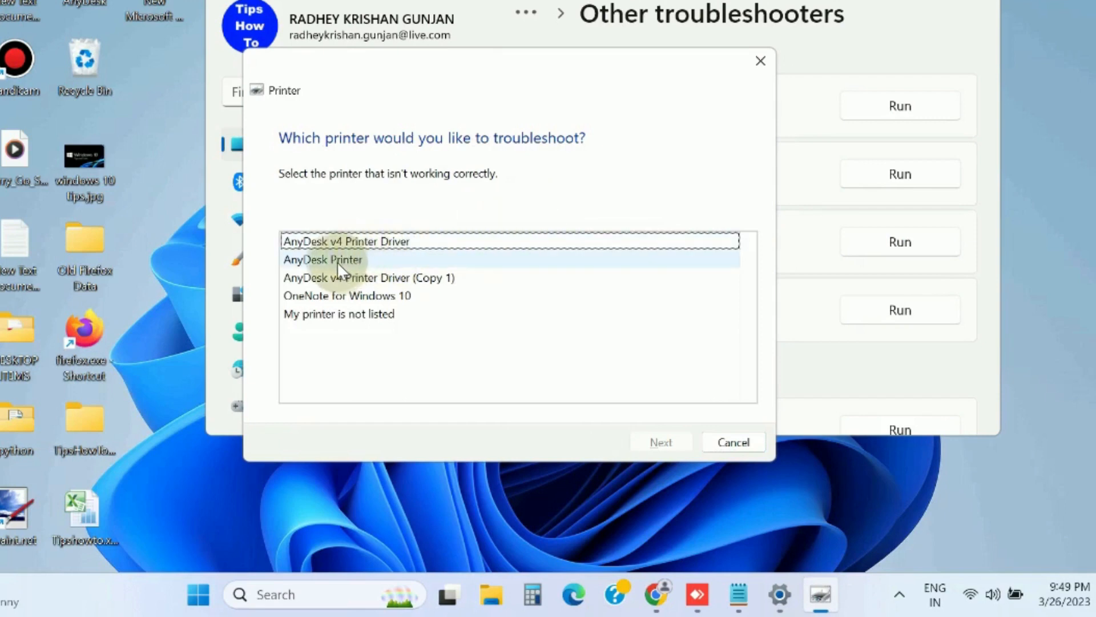
click(369, 277)
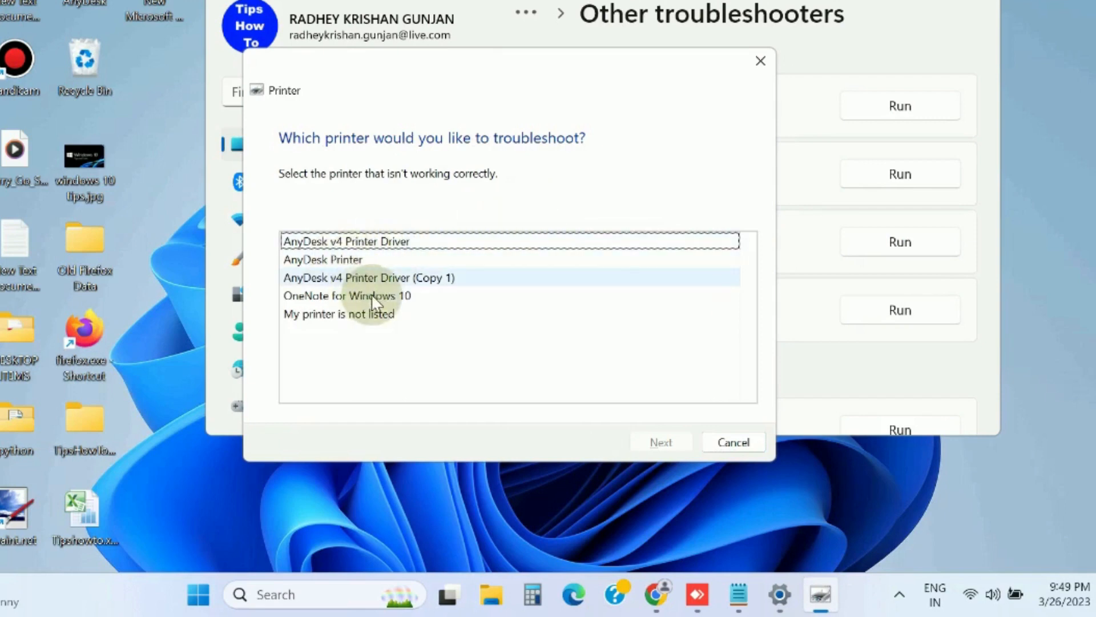
click(347, 294)
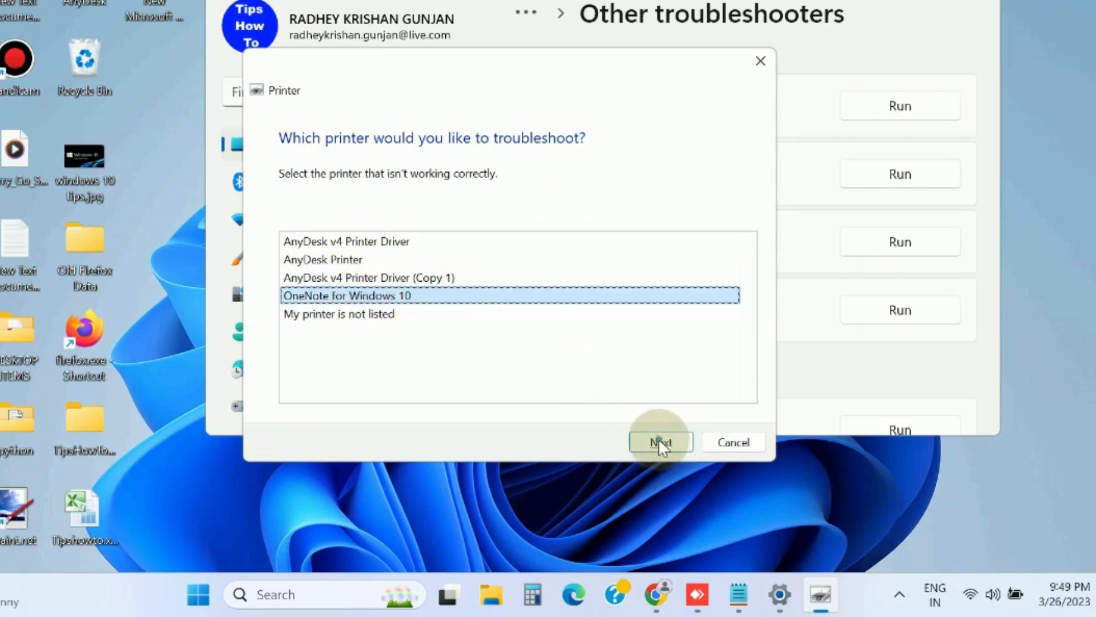
click(659, 442)
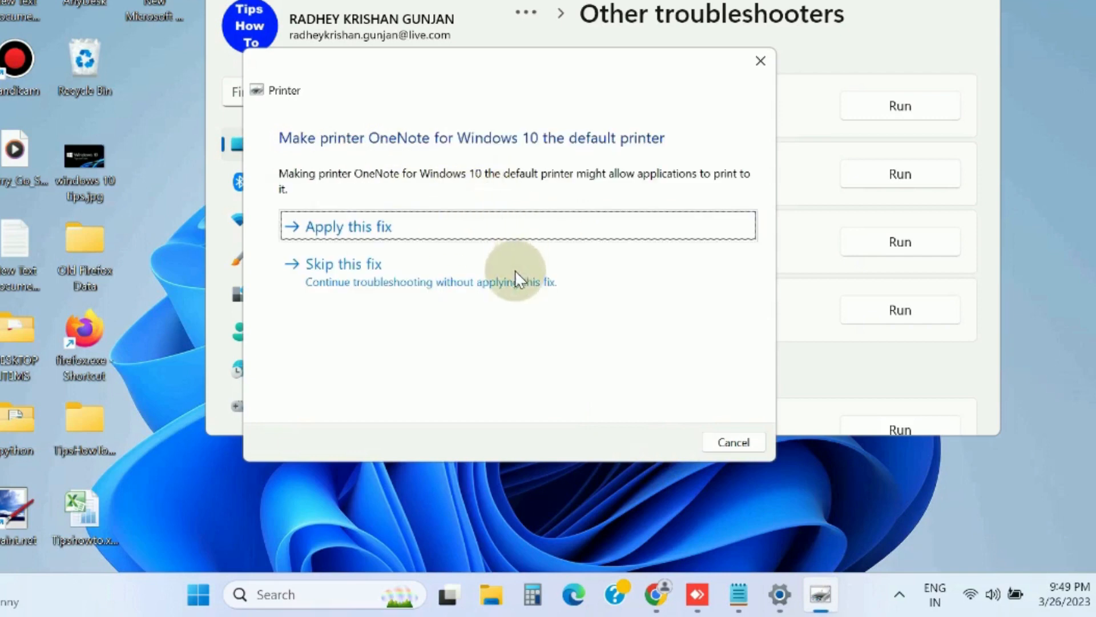
mouse_move(388, 125)
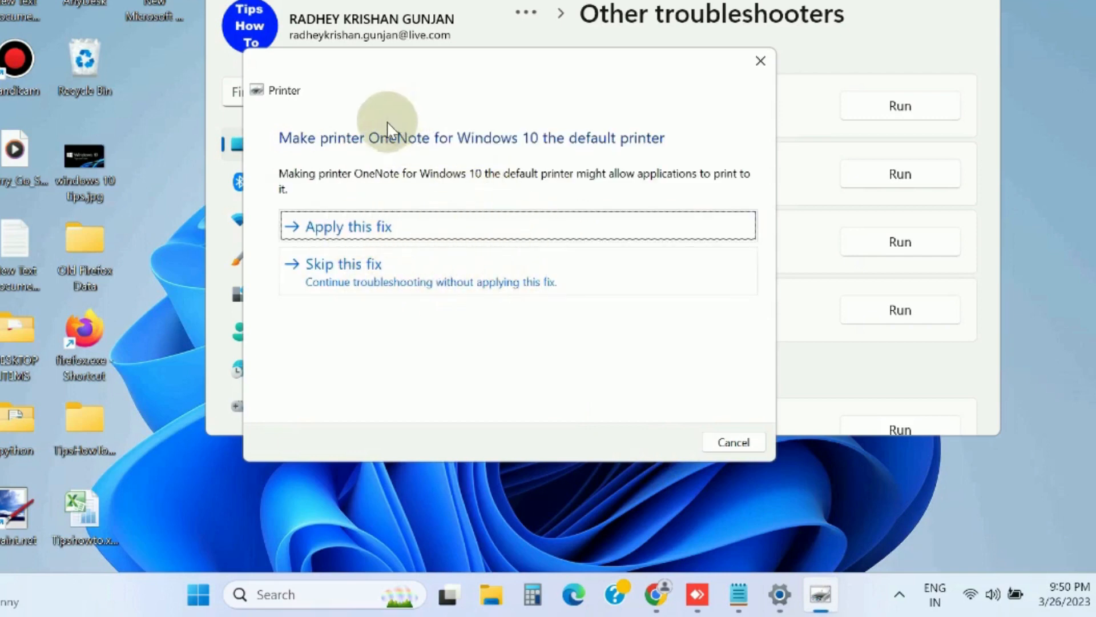
mouse_move(363, 226)
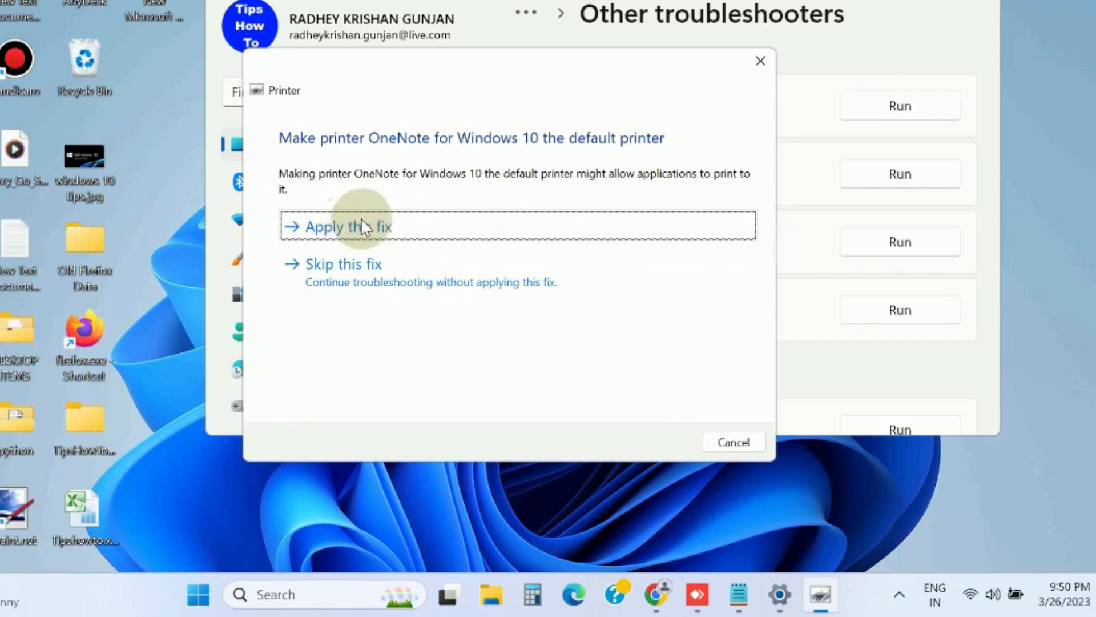
Apply the fix making OneNote for Windows 10 default, confirm it's fixed, and close the troubleshooter.
click(347, 226)
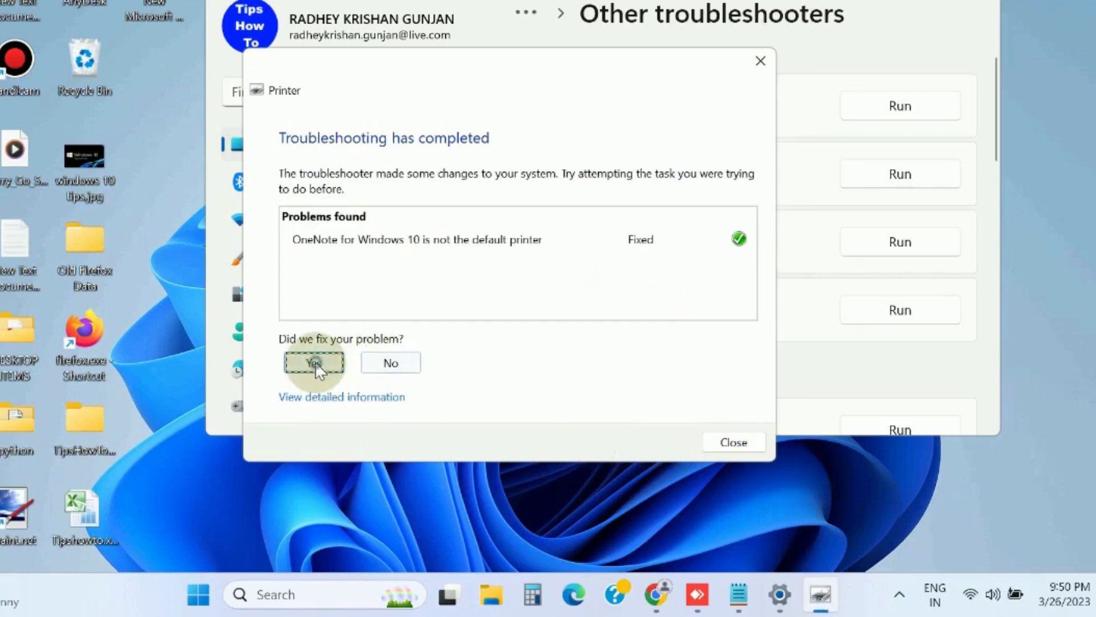
click(314, 362)
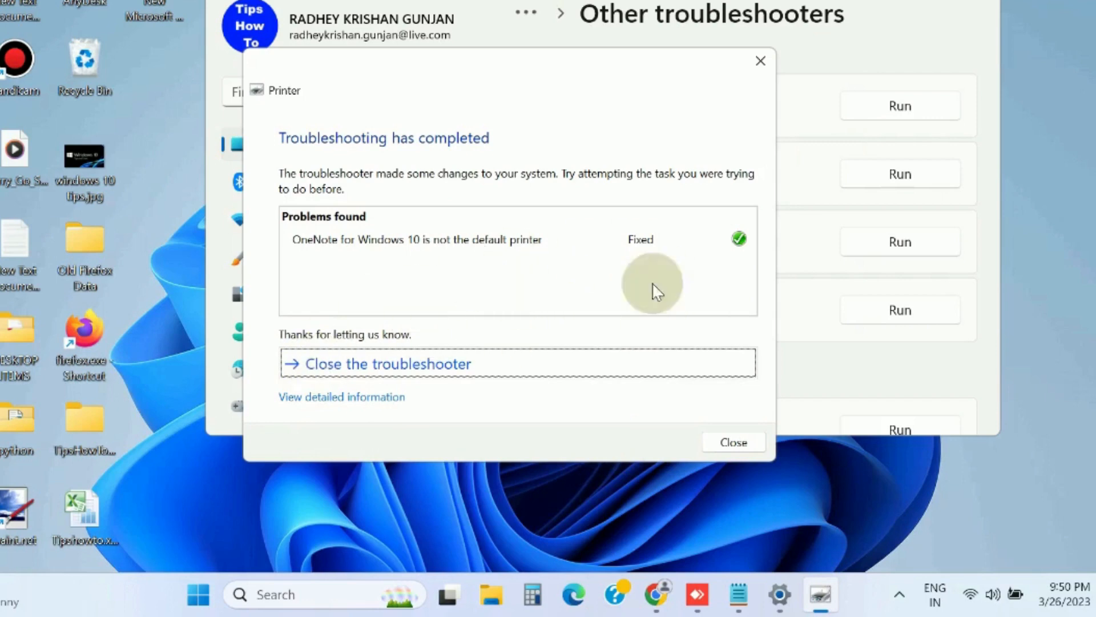
click(732, 442)
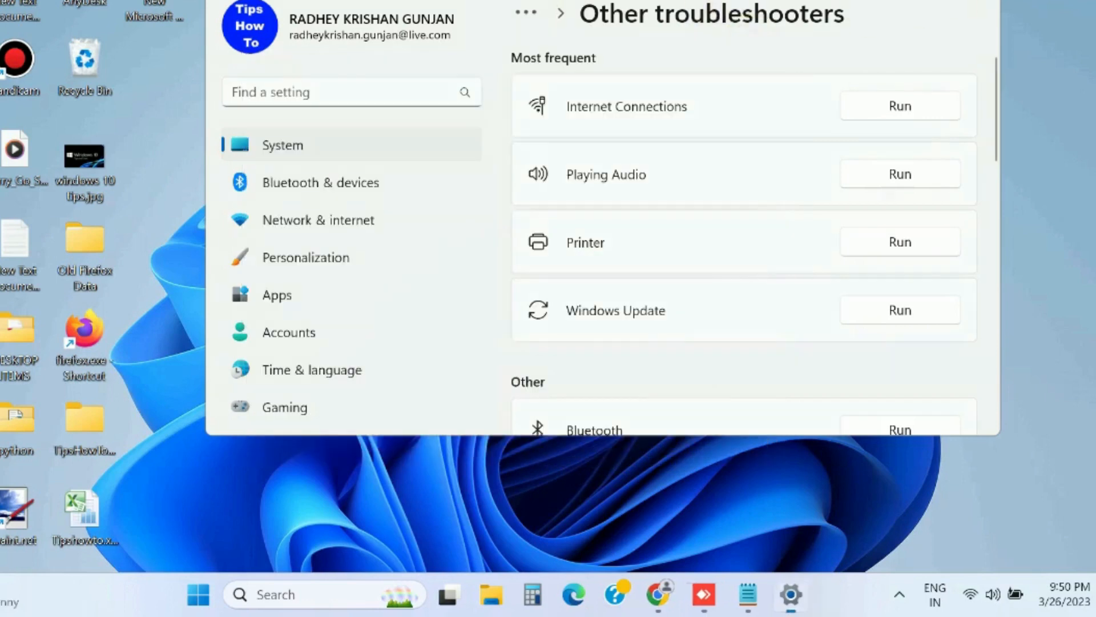